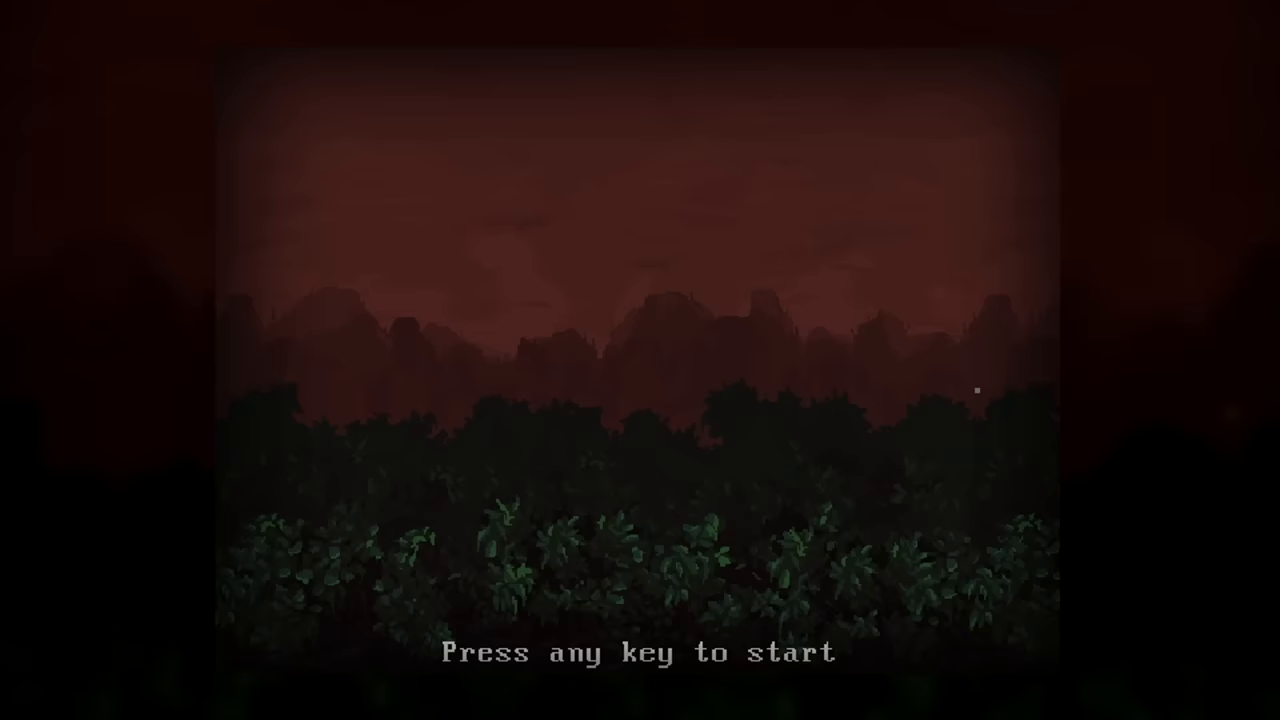
Start the pixel horror game, die, return to the menu, and play a new run to Game Over.
key(space)
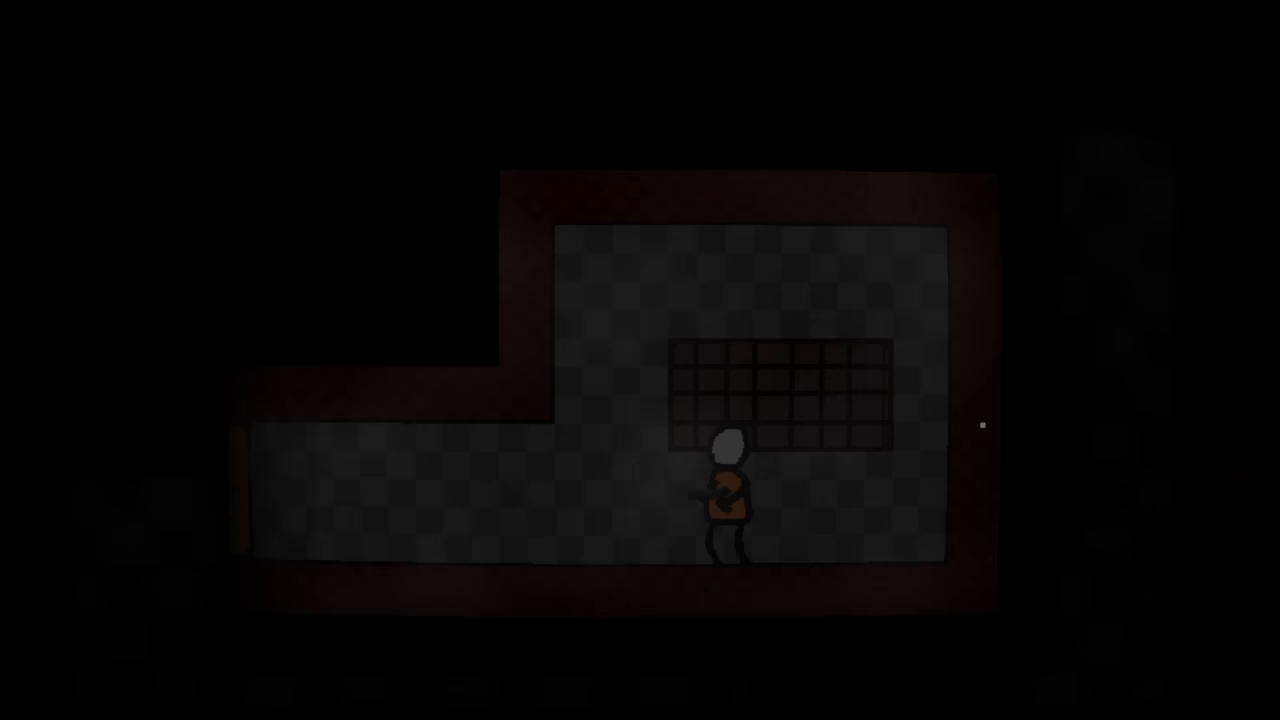
key(d)
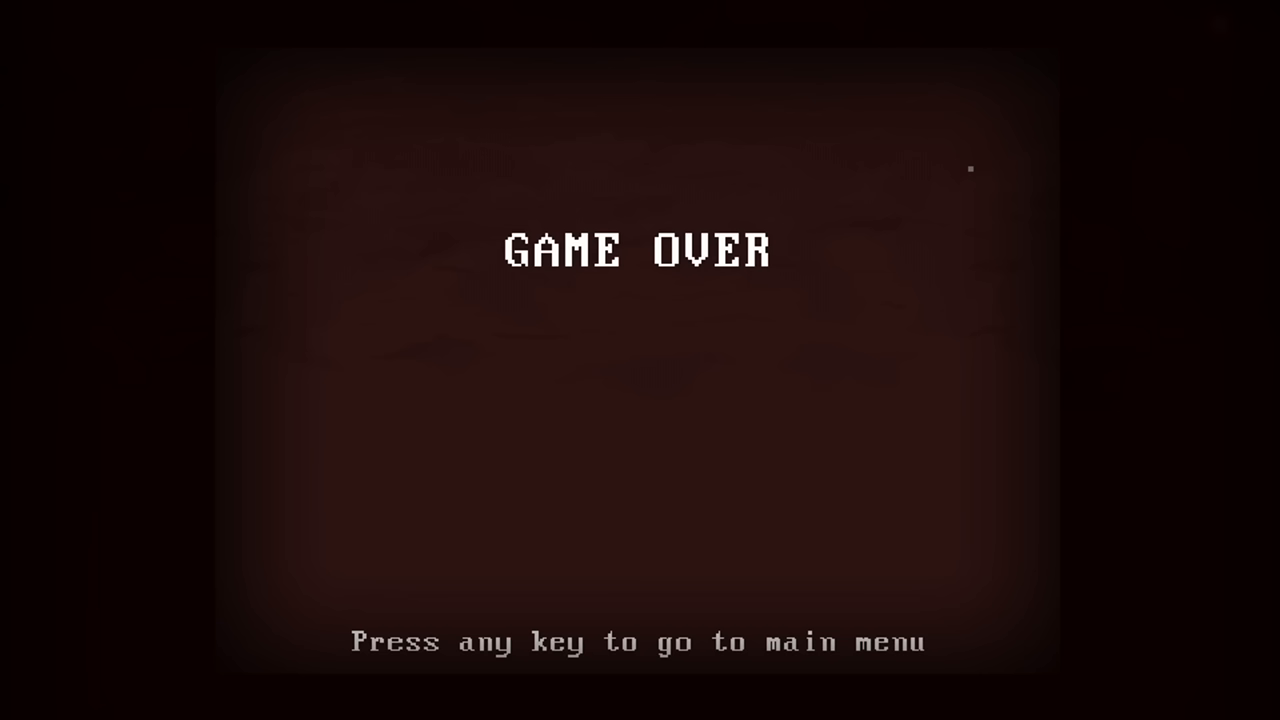
key(space)
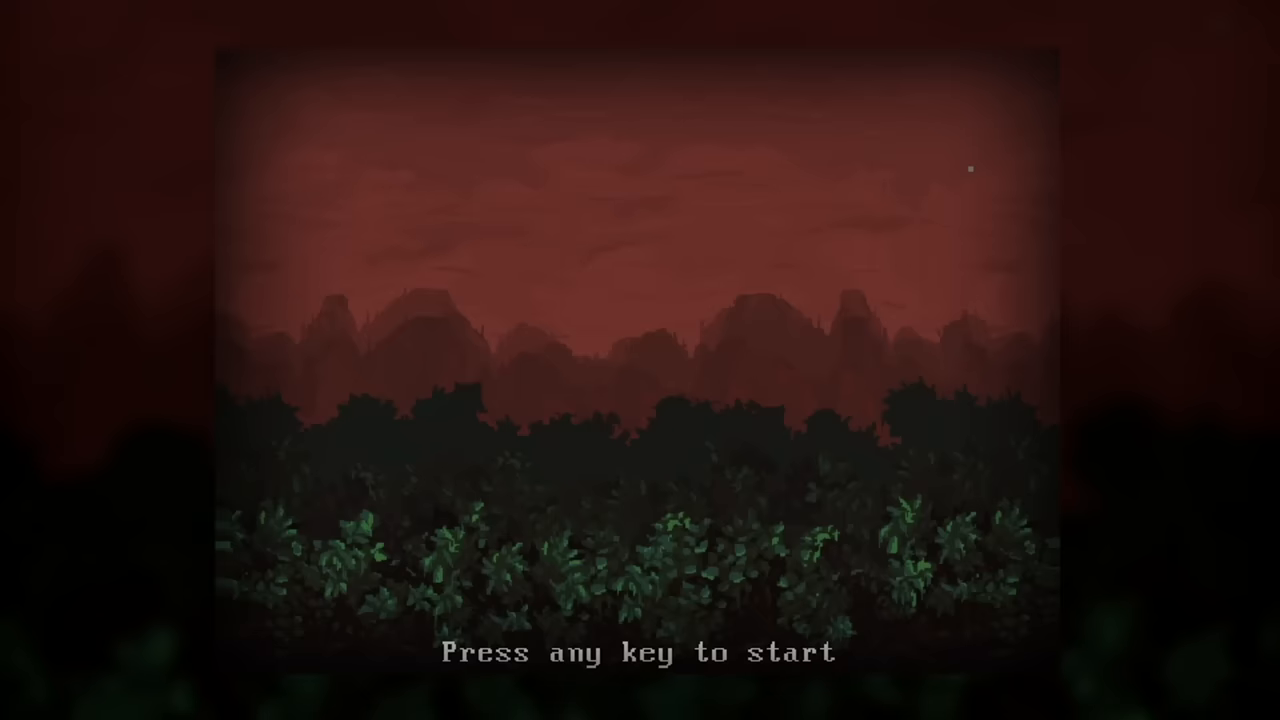
key(space)
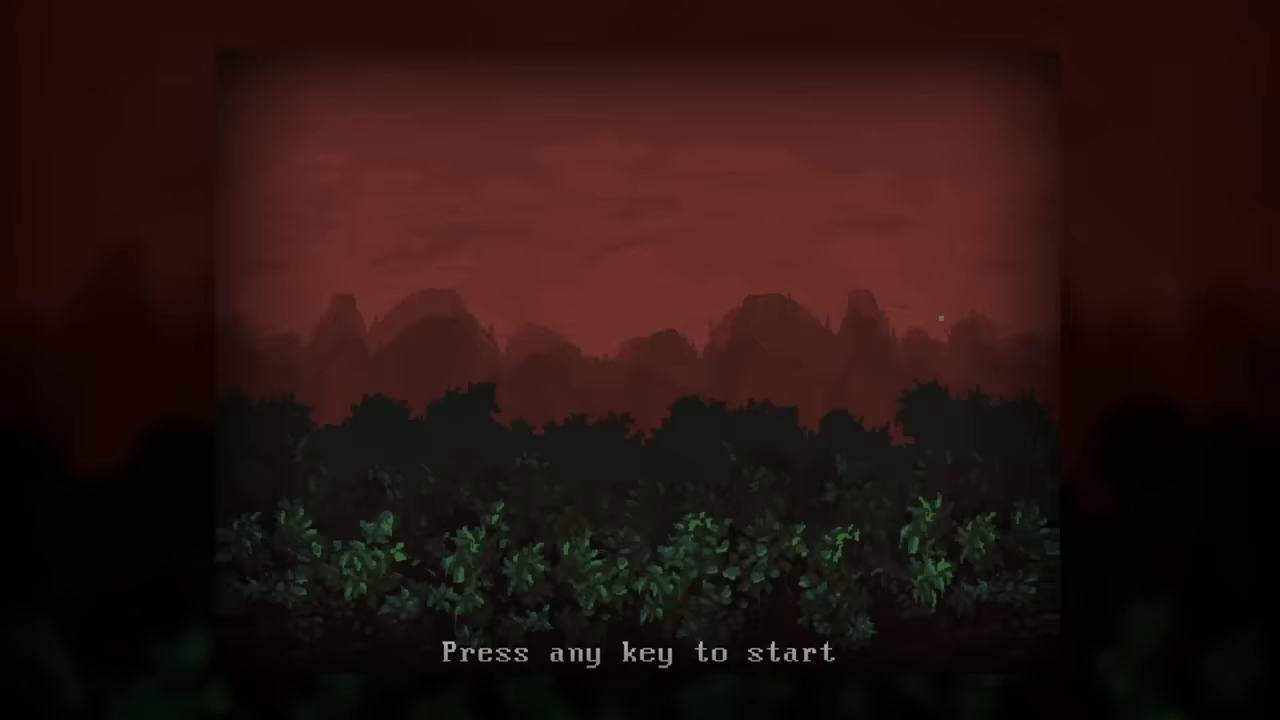
key(space)
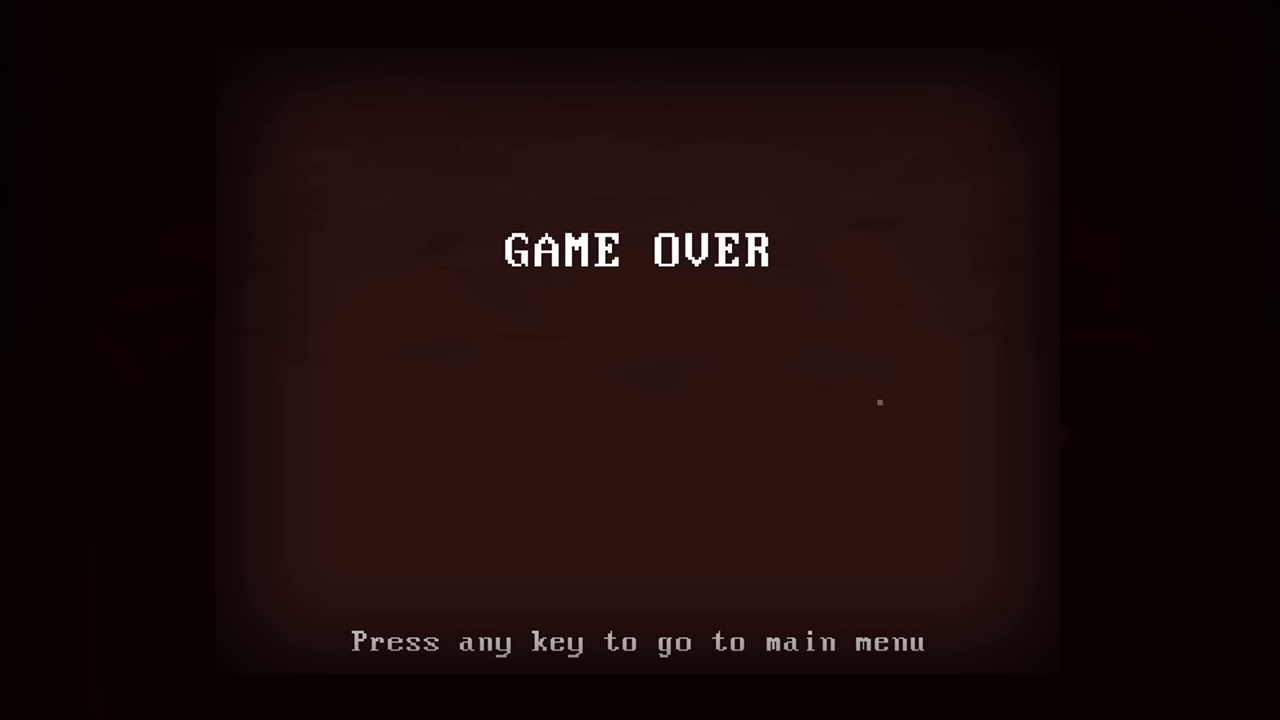
Leave the game over screen and show Skillshare's 'game development' results (1194 classes).
key(space)
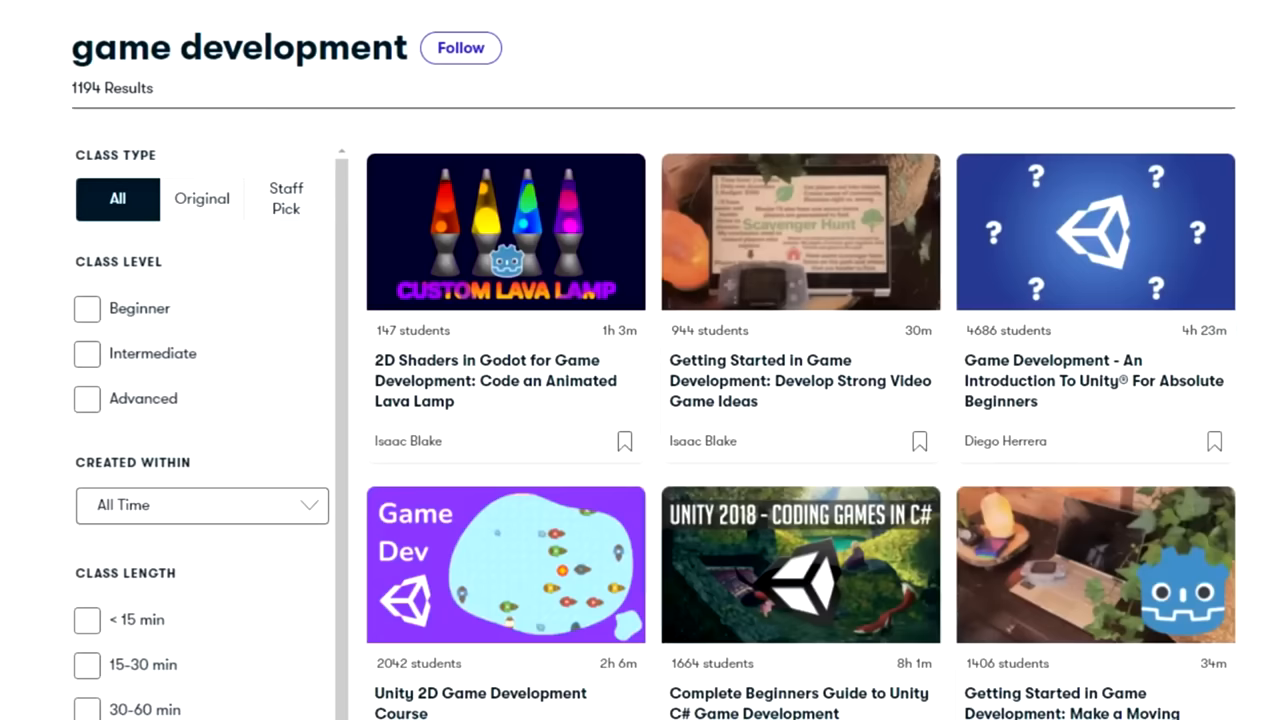
Open the Unity beginners class, search Logo Design, then view the Unreal 3D horror gig.
click(1094, 231)
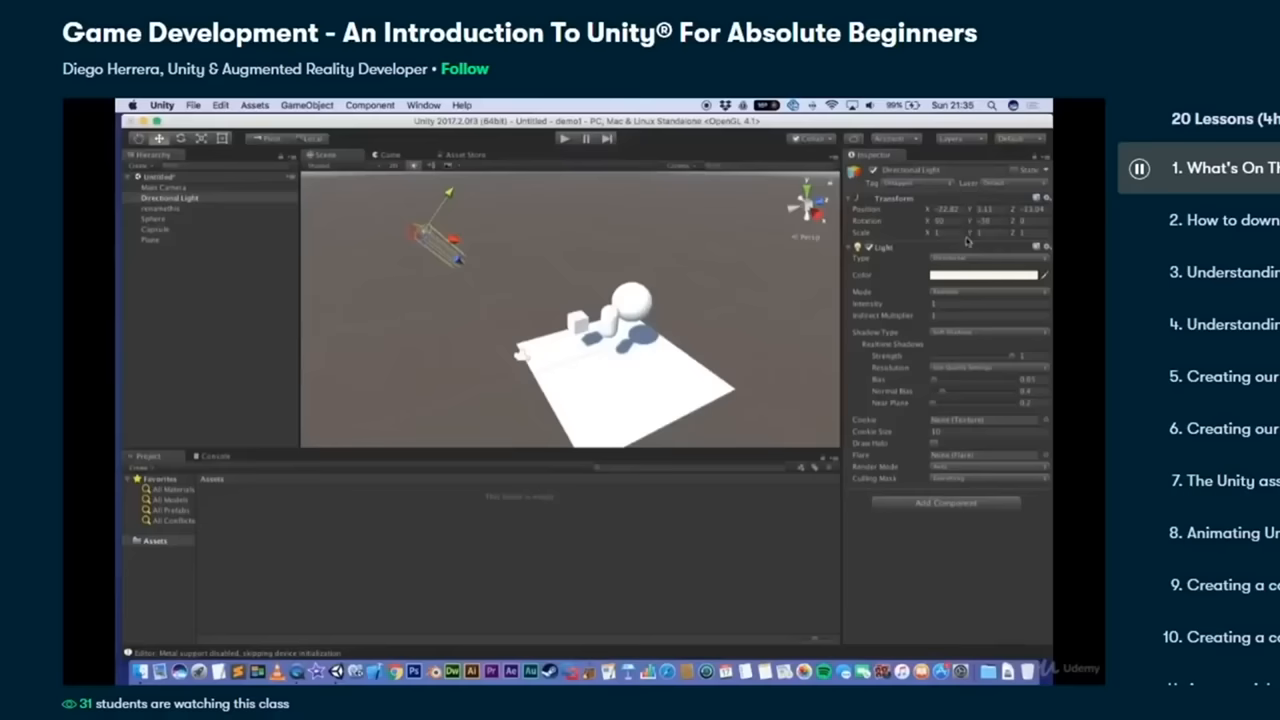
click(149, 239)
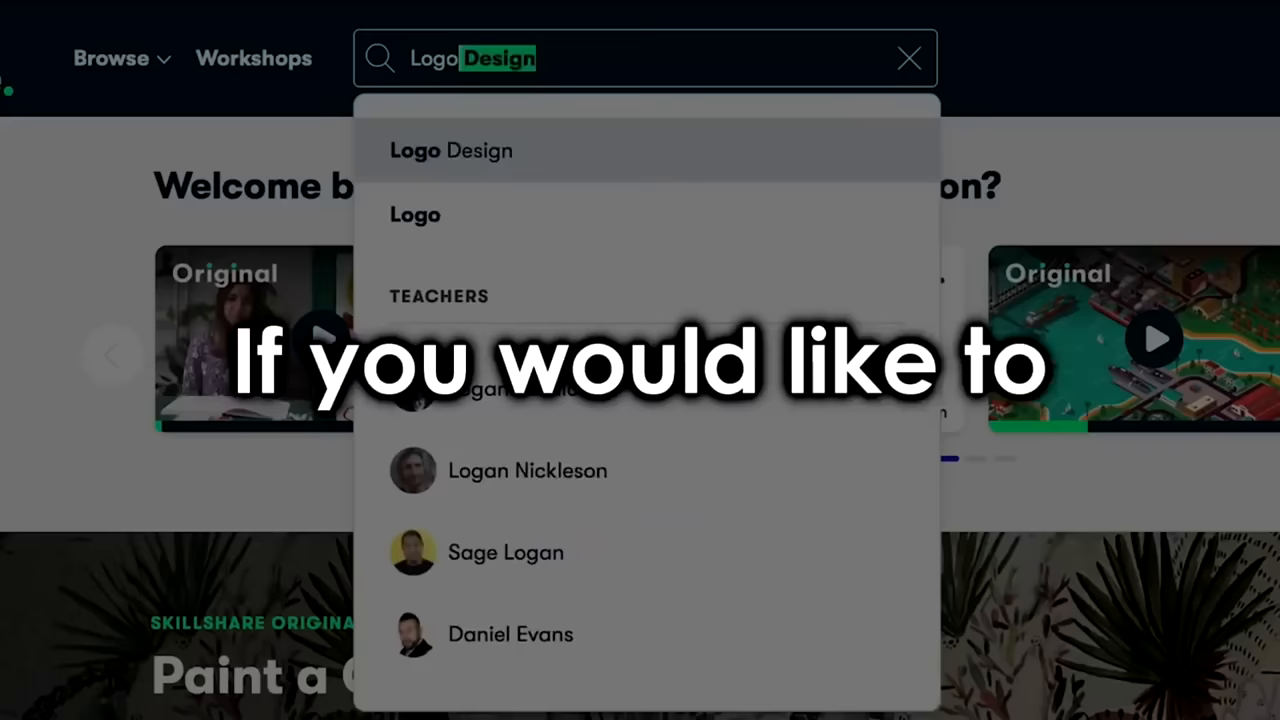
click(450, 150)
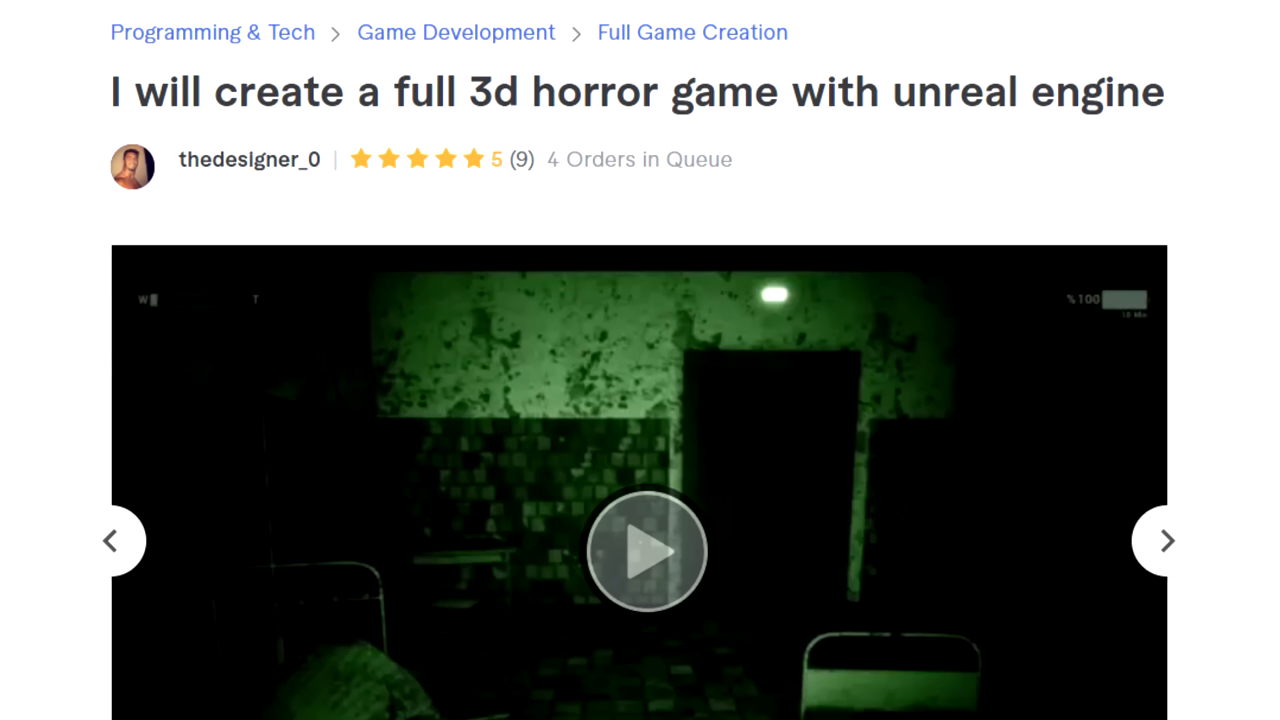
Launch The Bunker Tapes to its New Game / Quit Game menu.
click(646, 551)
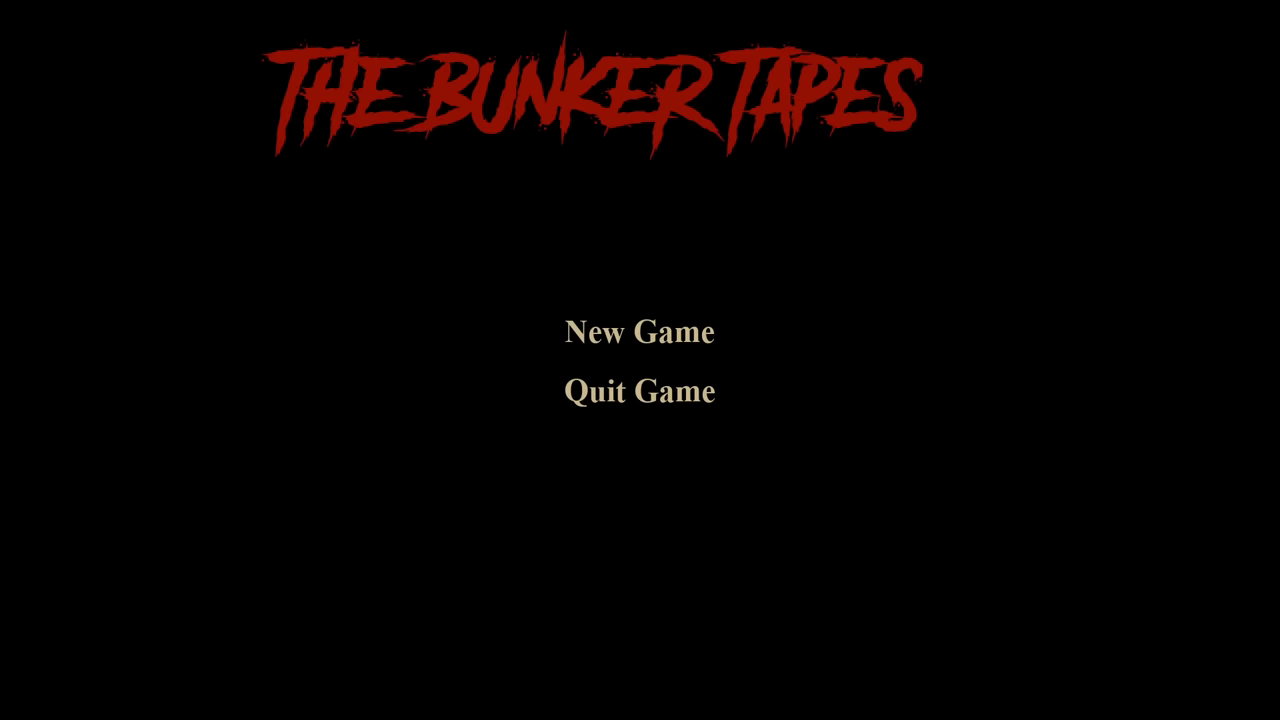
Choose New Game to start in the dark room with the Emergency Broadcast notice.
click(639, 332)
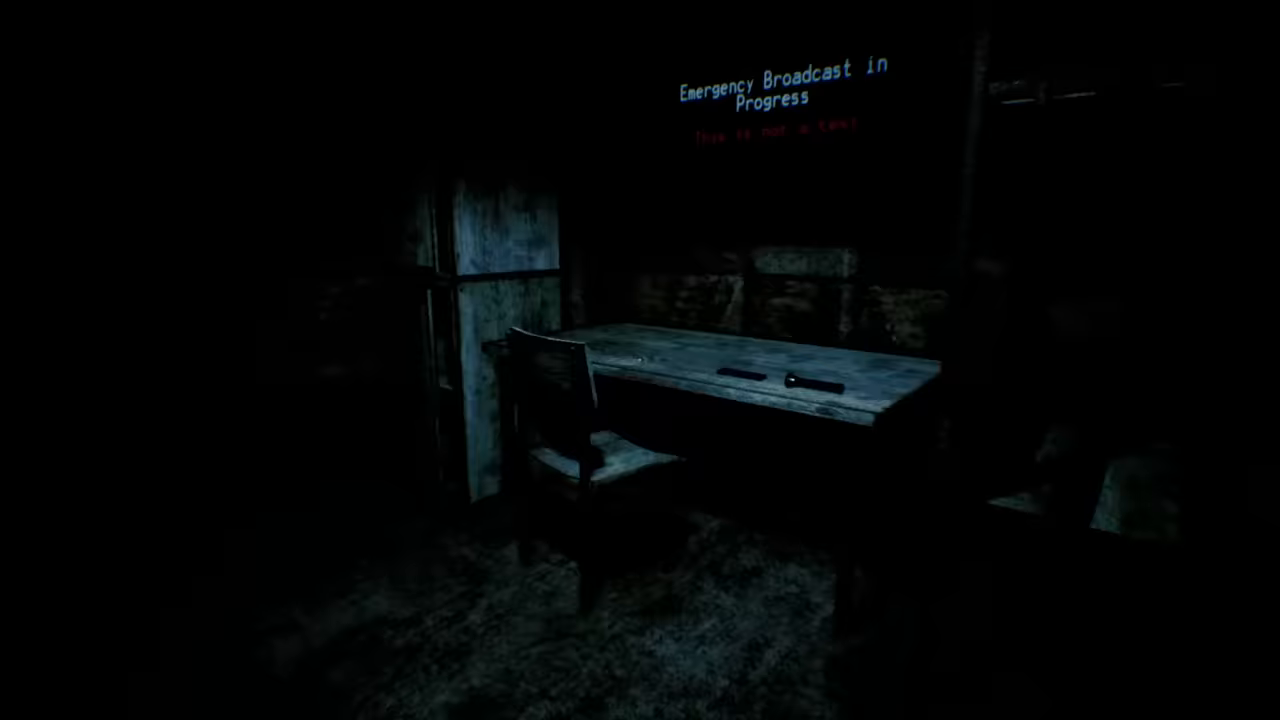
mouse_move(640, 360)
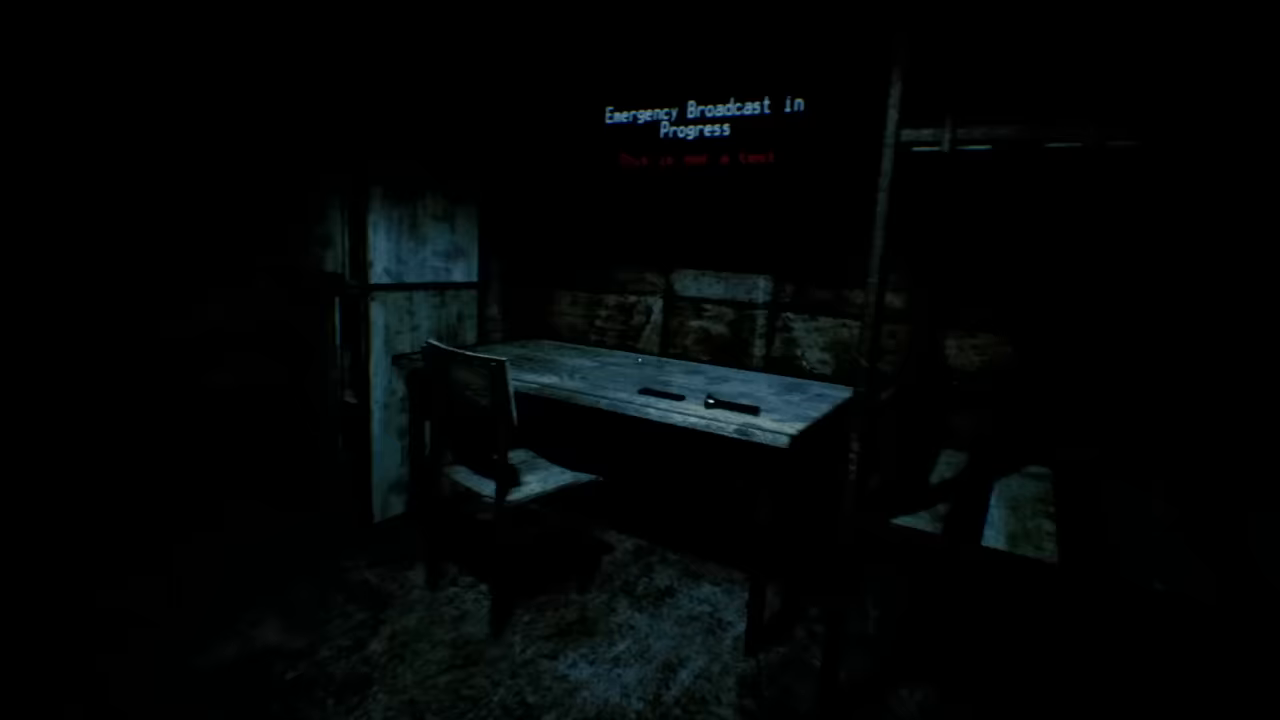